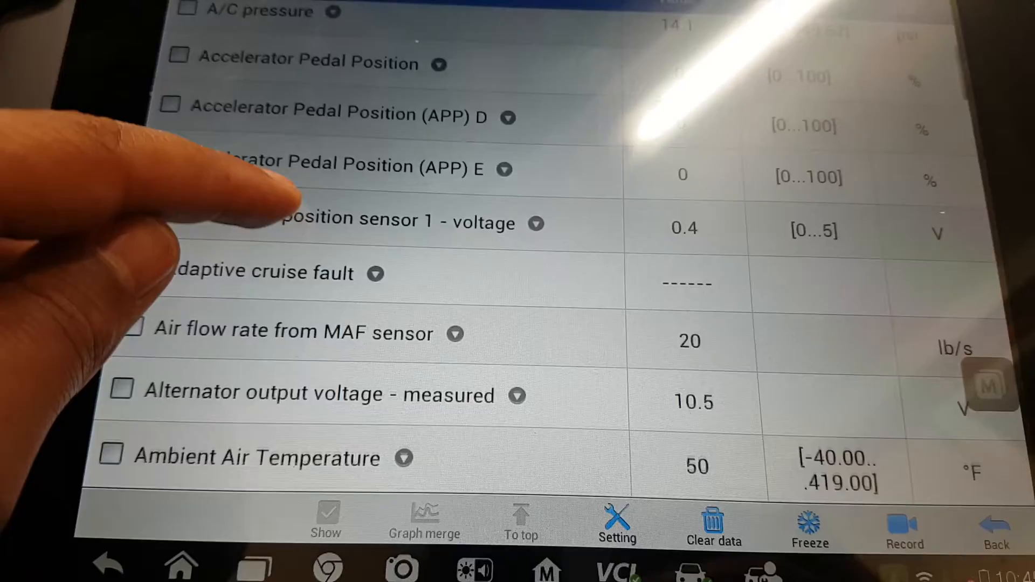
scroll(down, 3)
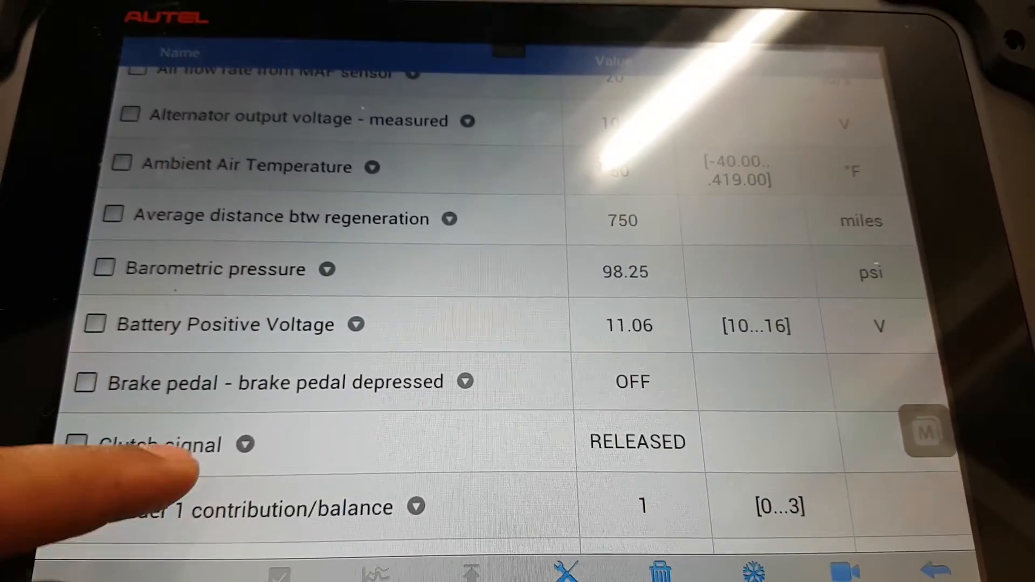
scroll(down, 3)
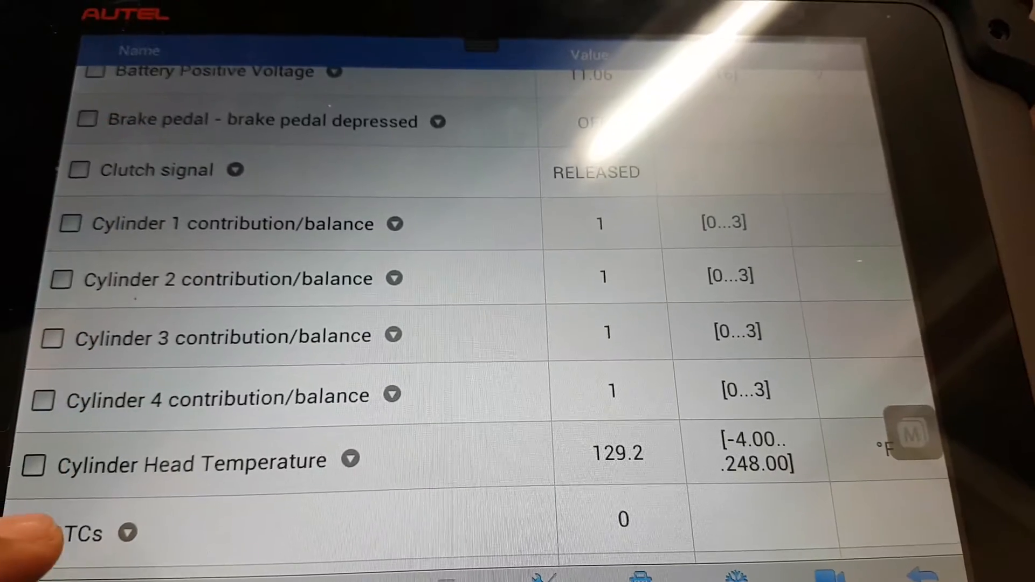
scroll(down, 3)
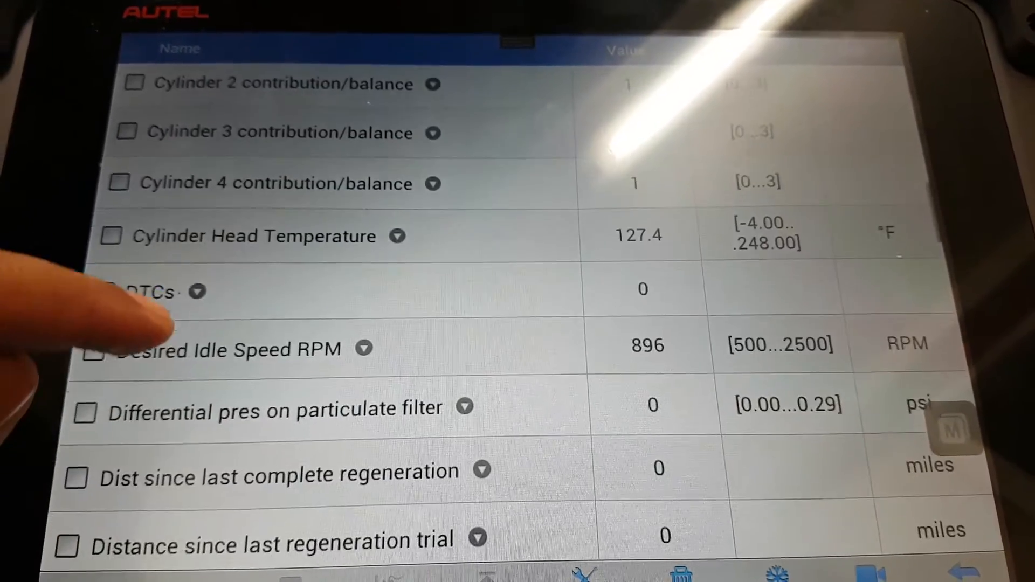
scroll(down, 3)
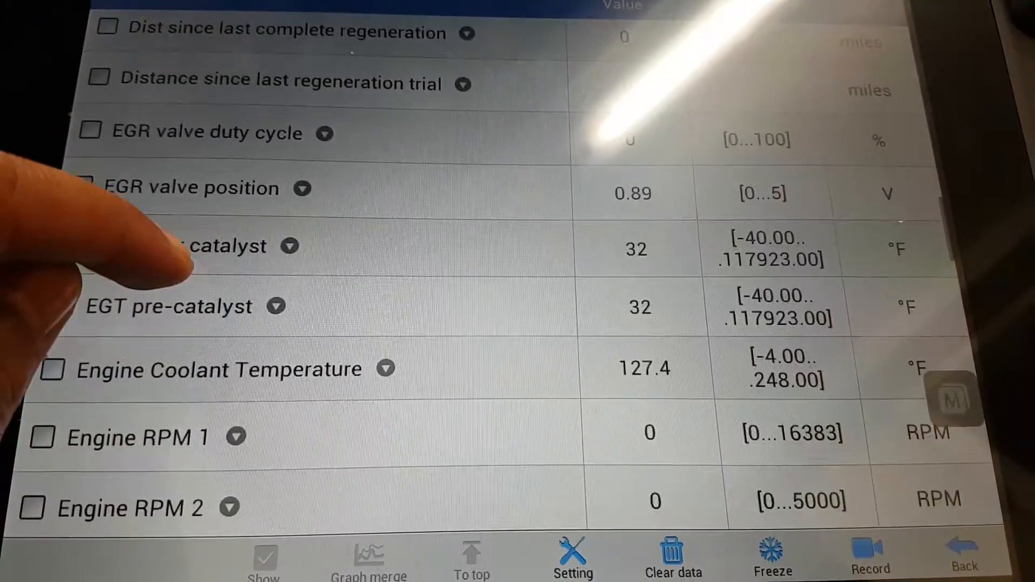
scroll(down, 3)
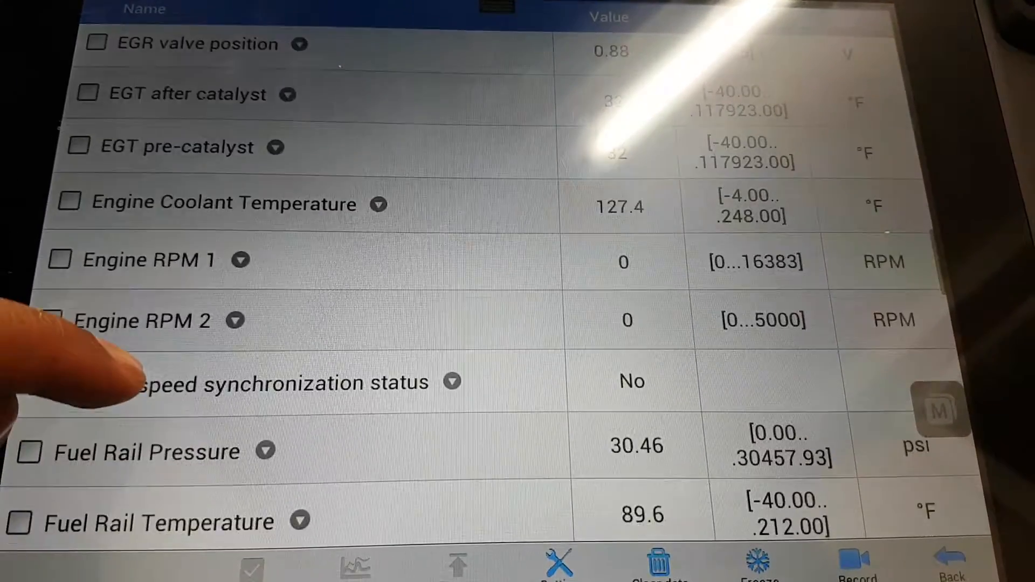
scroll(down, 3)
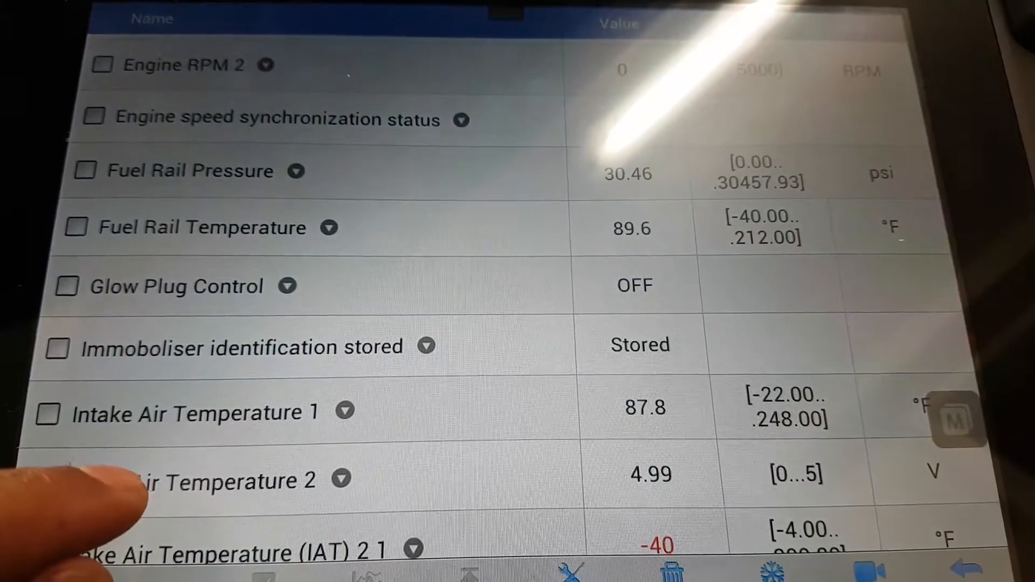
scroll(down, 3)
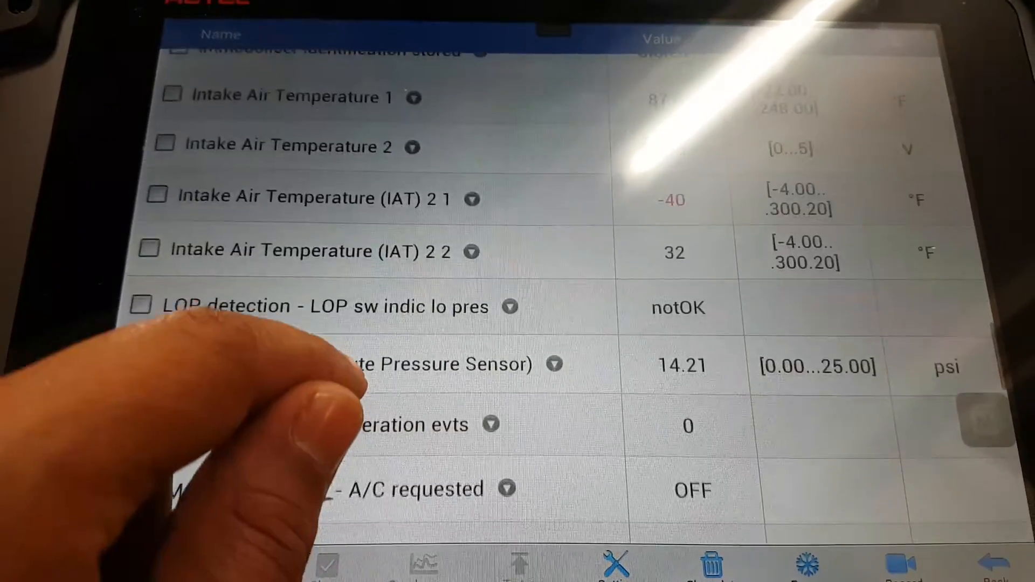
scroll(down, 3)
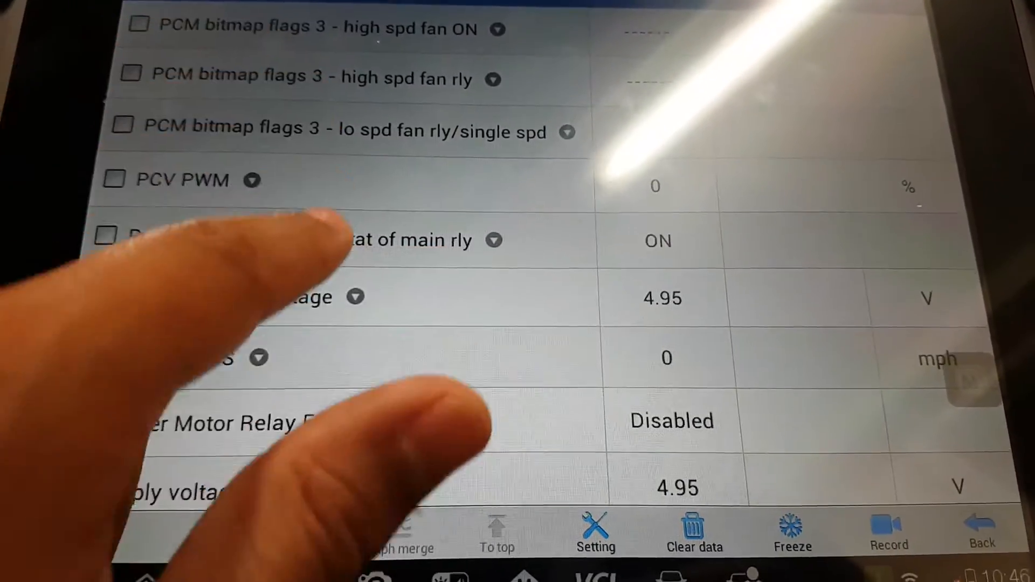
scroll(down, 3)
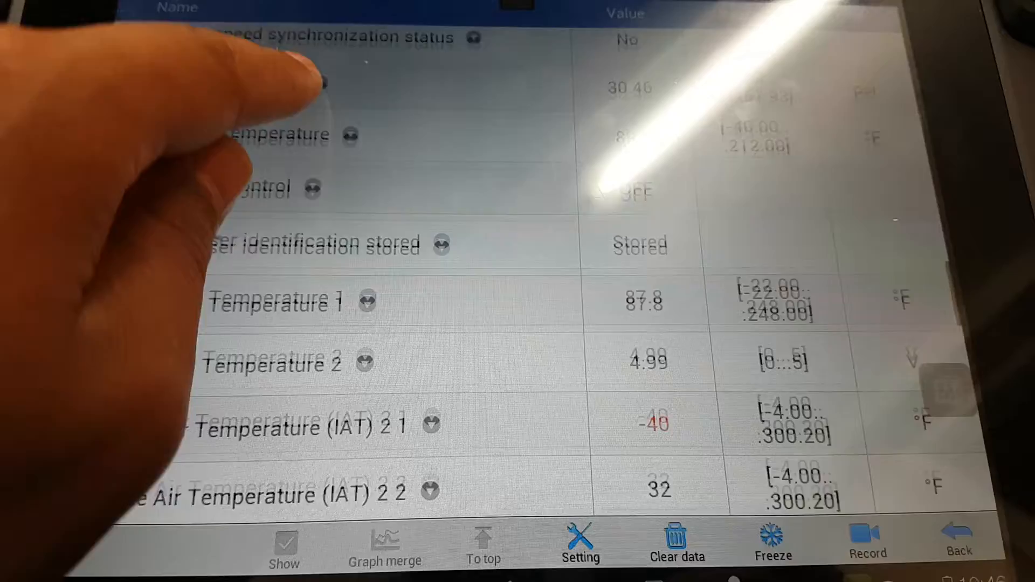